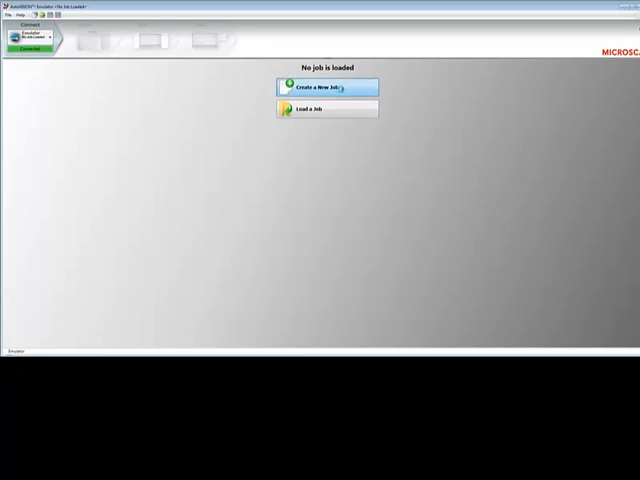
- Create a new inspection job from the start screen to show the MICROSCAN label image
click(324, 88)
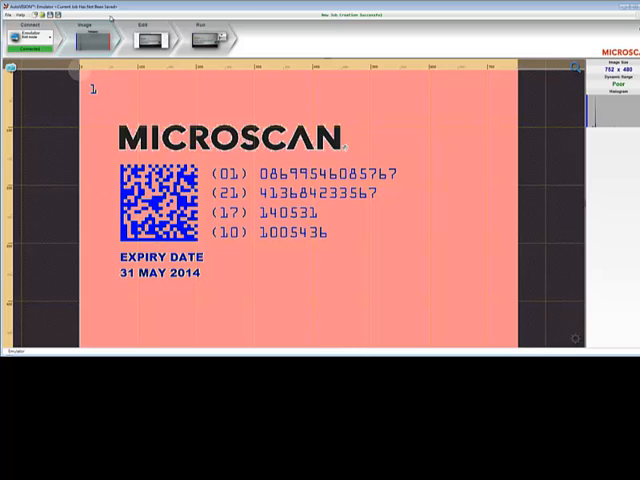
- Advance the job to the Edit step with the tool palette available
click(202, 32)
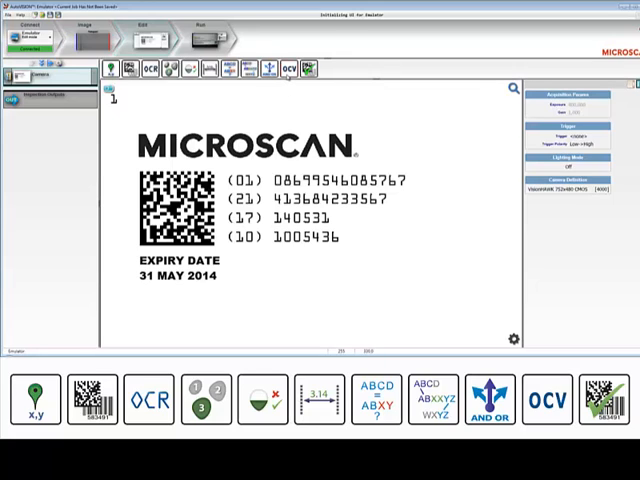
mouse_move(288, 68)
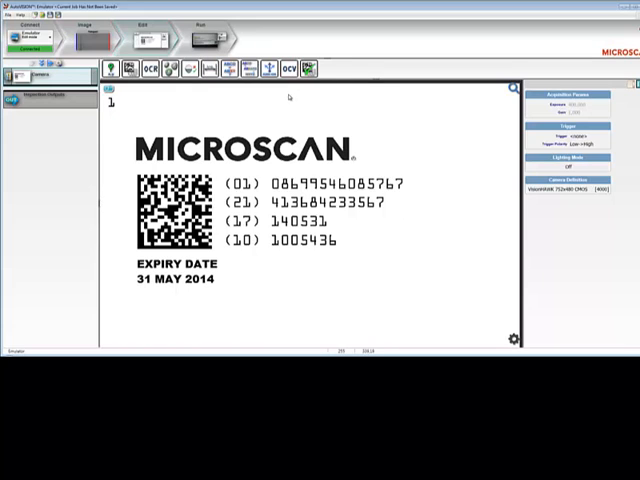
- Place the OCV tool over the MICROSCAN logo text and train its characters
click(288, 68)
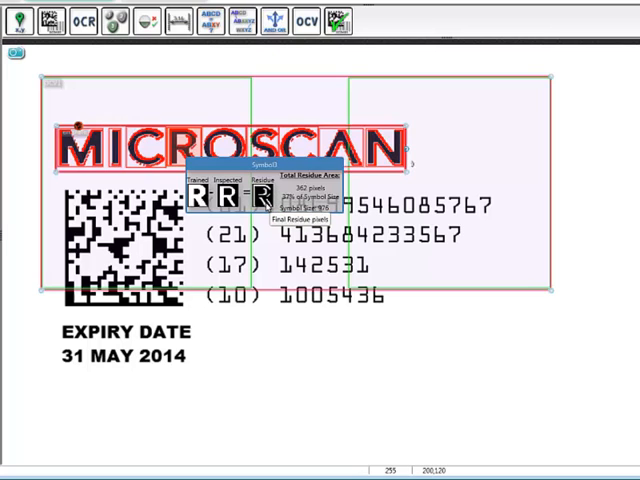
mouse_move(586, 380)
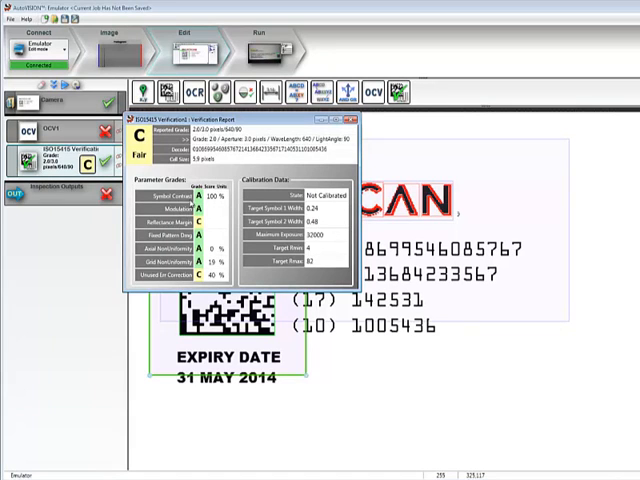
mouse_move(204, 224)
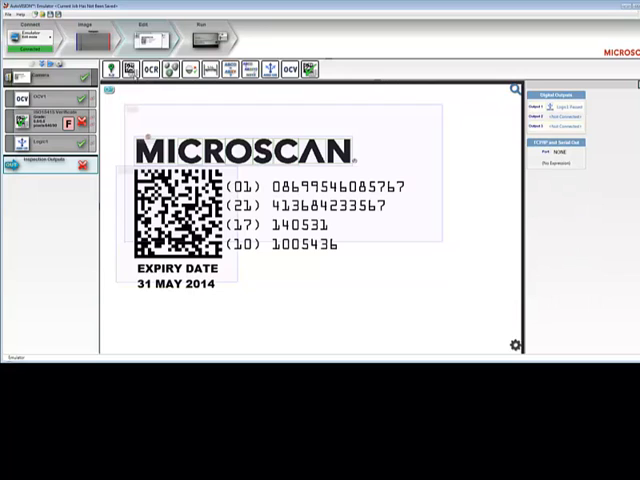
mouse_move(132, 72)
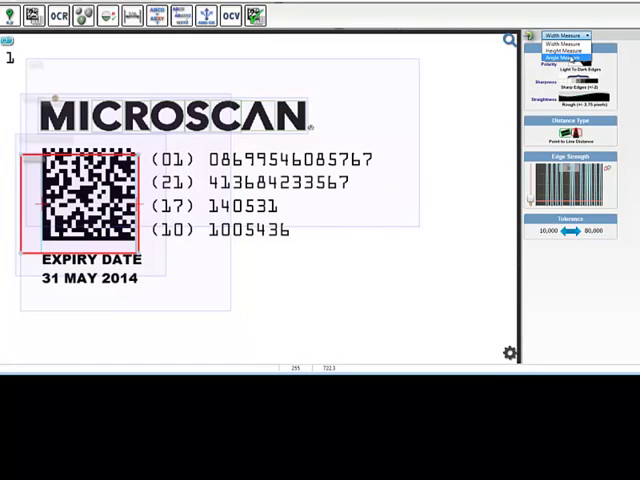
- Choose a different measure type, then select the edge search direction for the Measure tool
click(566, 44)
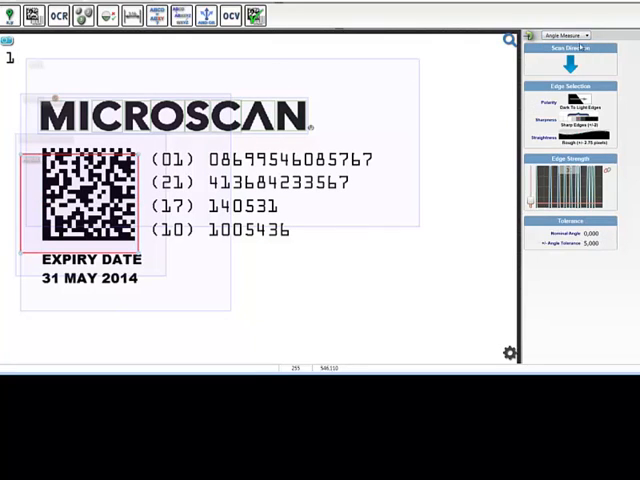
click(576, 46)
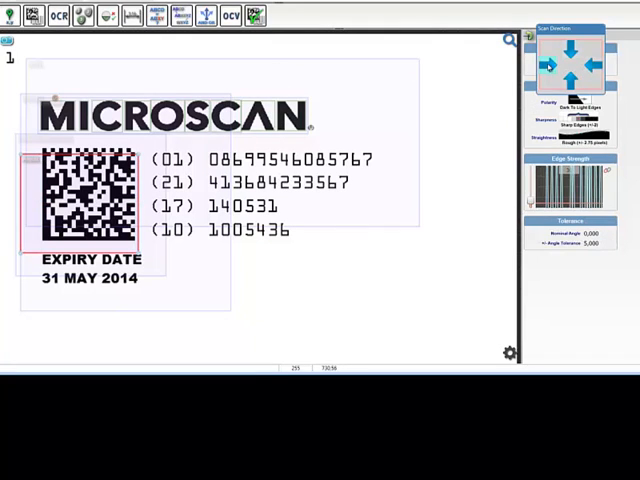